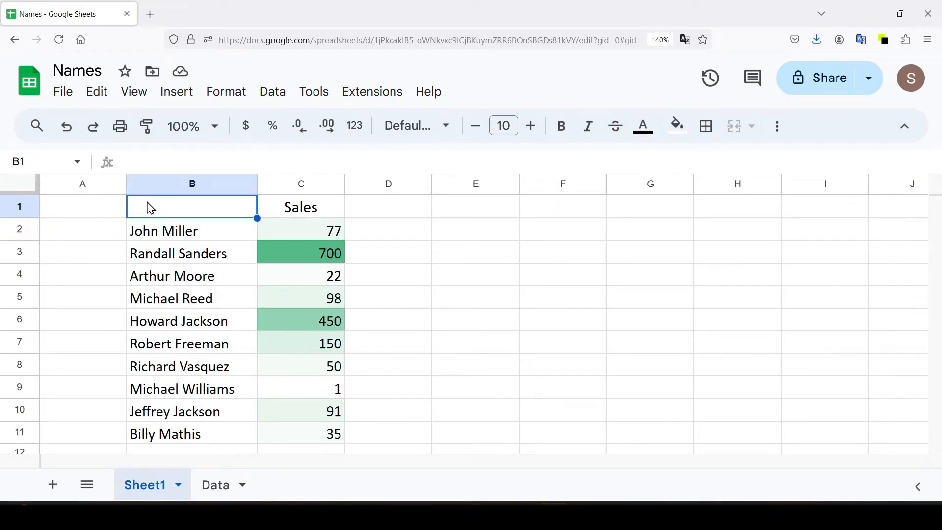
pyautogui.click(300, 207)
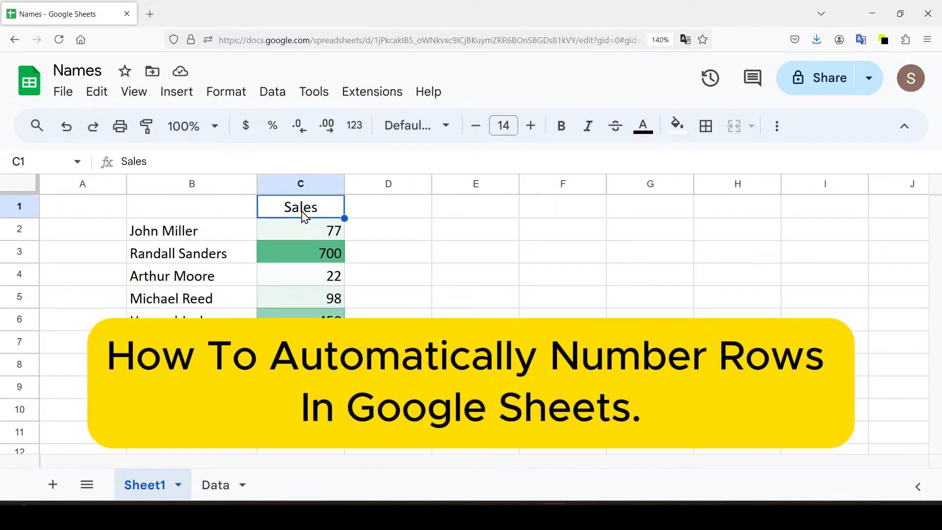
pyautogui.click(192, 206)
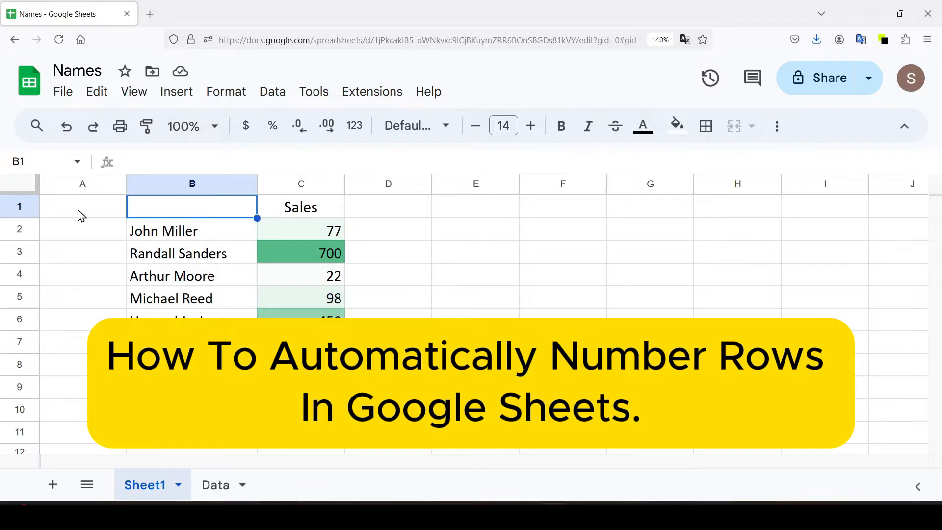
pyautogui.click(82, 206)
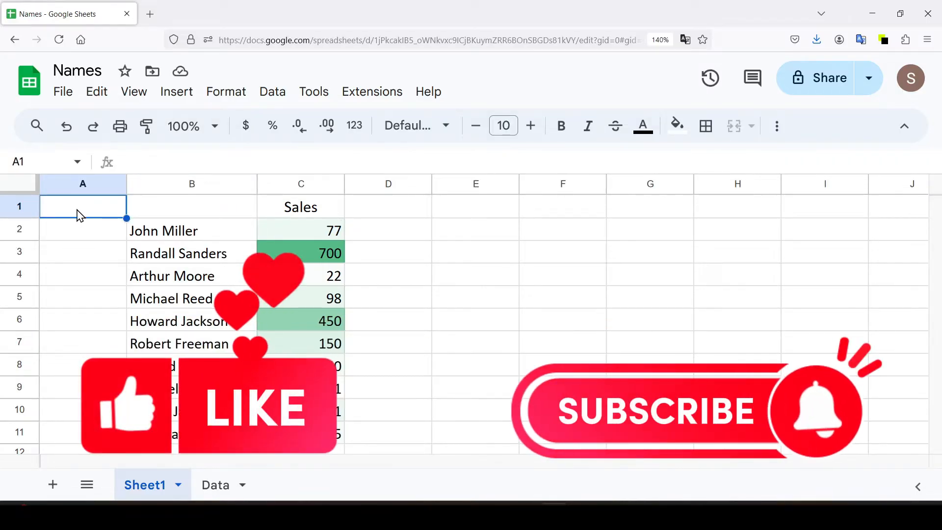
pyautogui.click(192, 206)
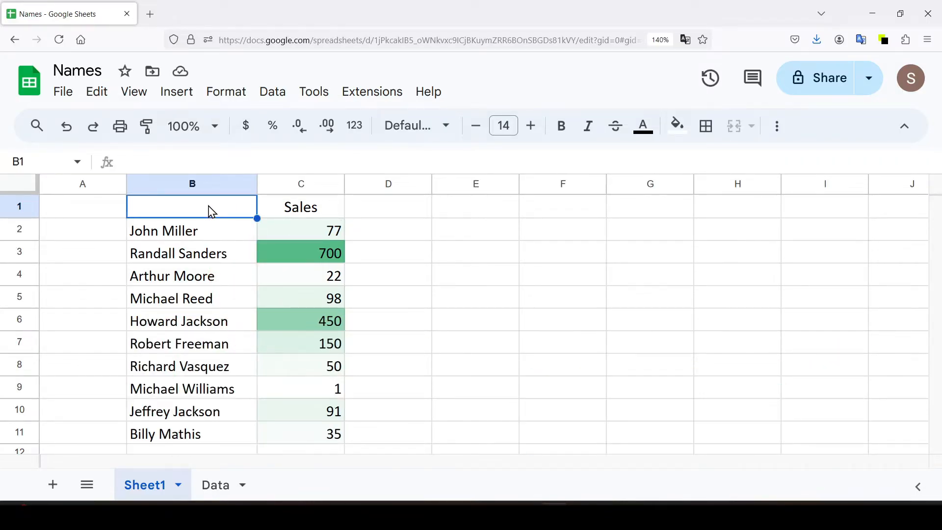
pyautogui.moveTo(118, 233)
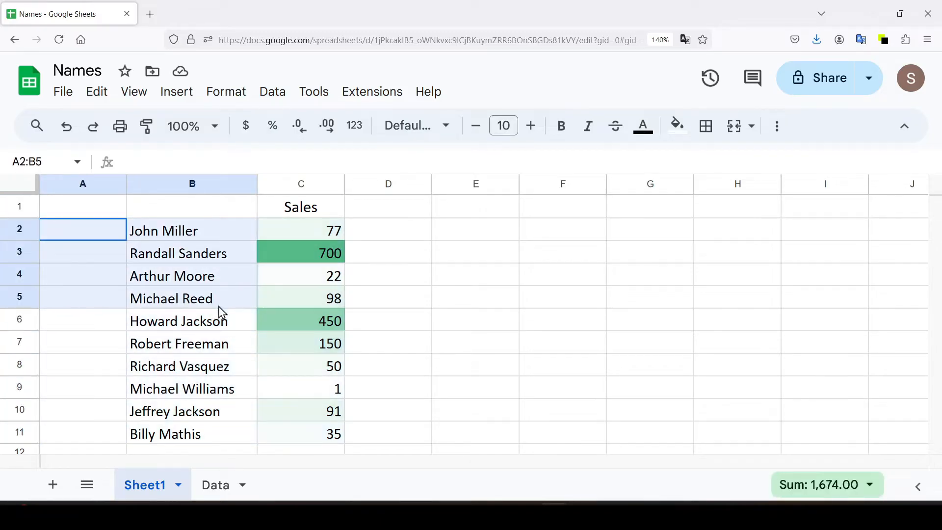
pyautogui.click(192, 230)
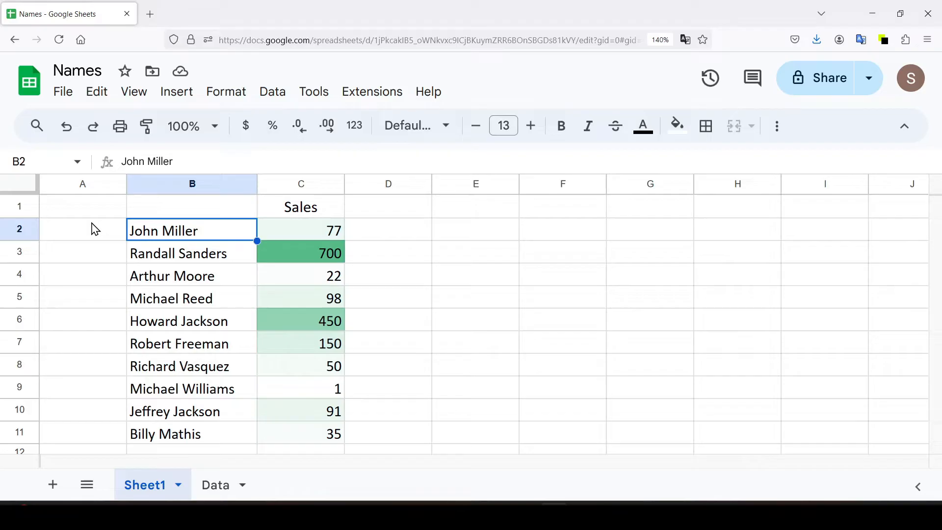
pyautogui.click(82, 230)
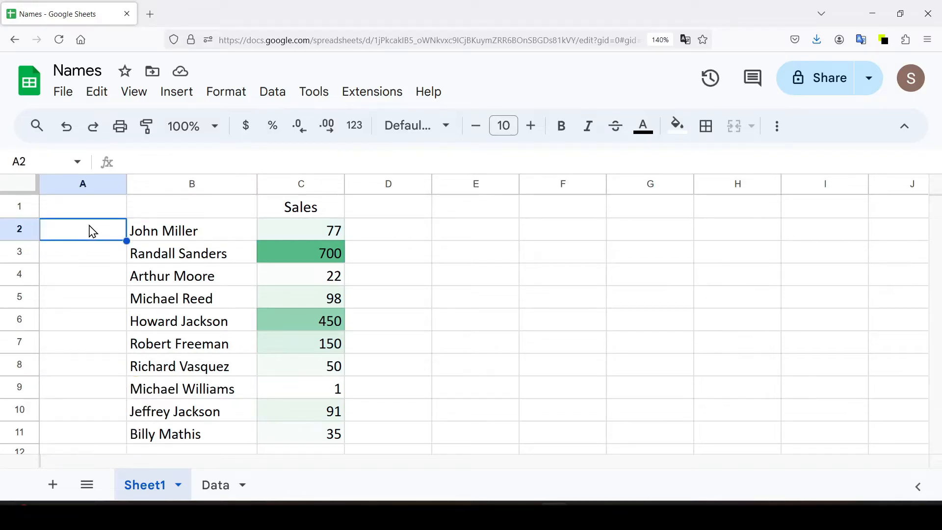
pyautogui.moveTo(81, 243)
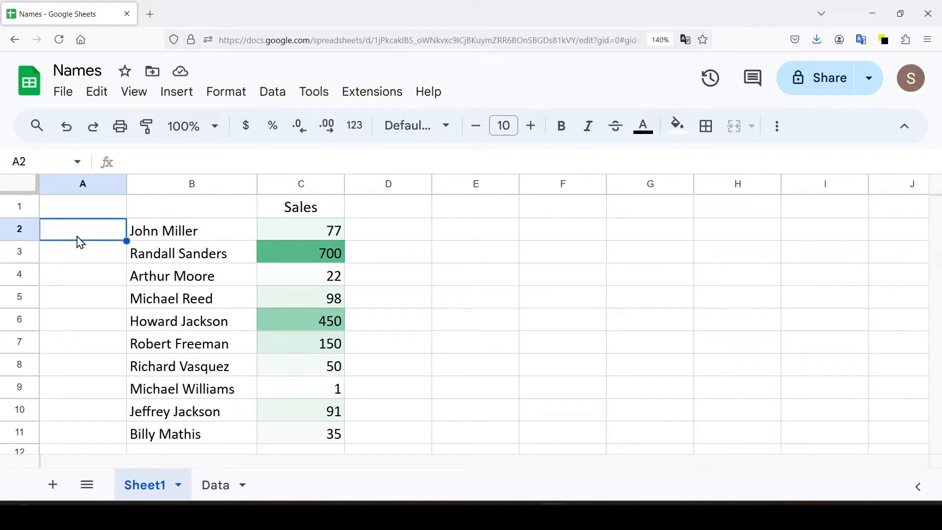
pyautogui.moveTo(98, 235)
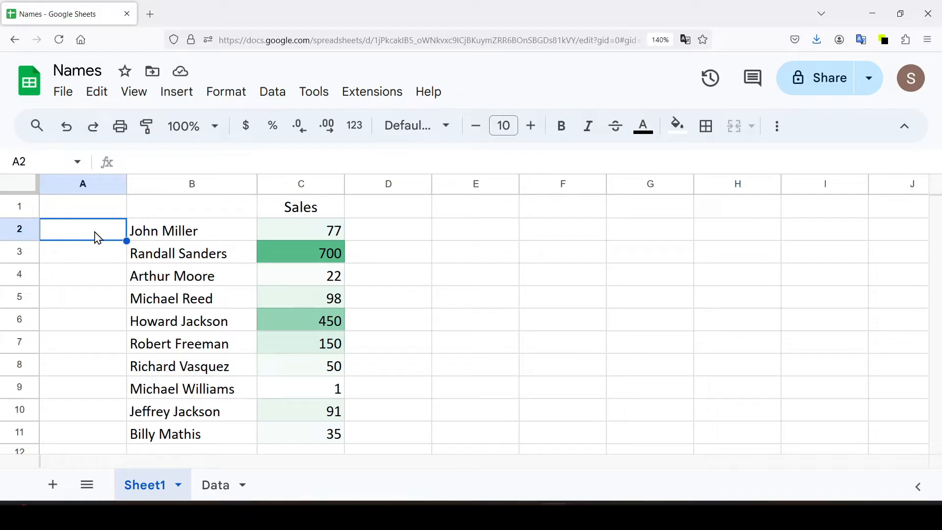
pyautogui.write('1')
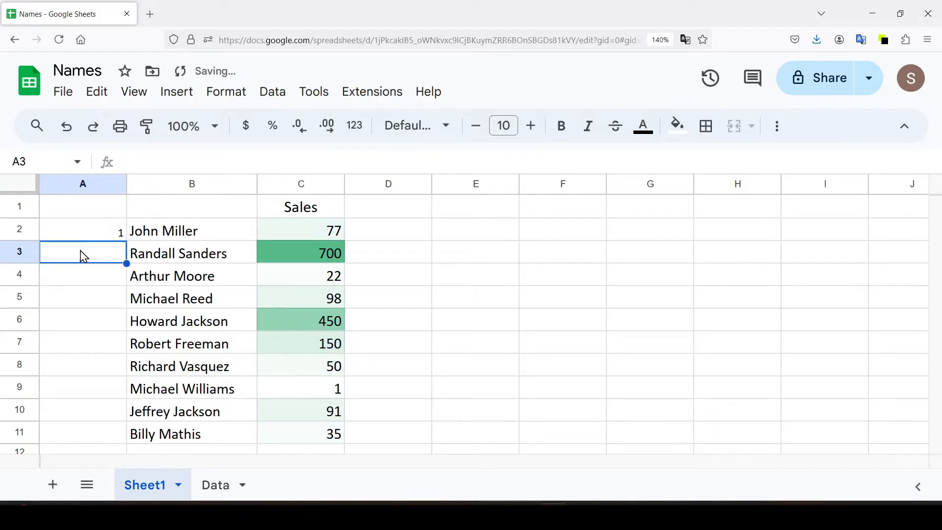
pyautogui.moveTo(94, 259)
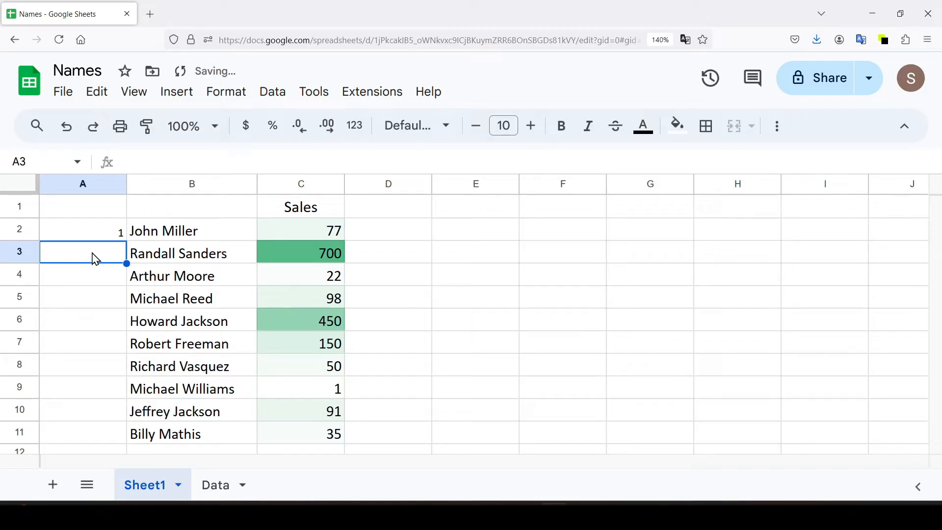
pyautogui.click(83, 230)
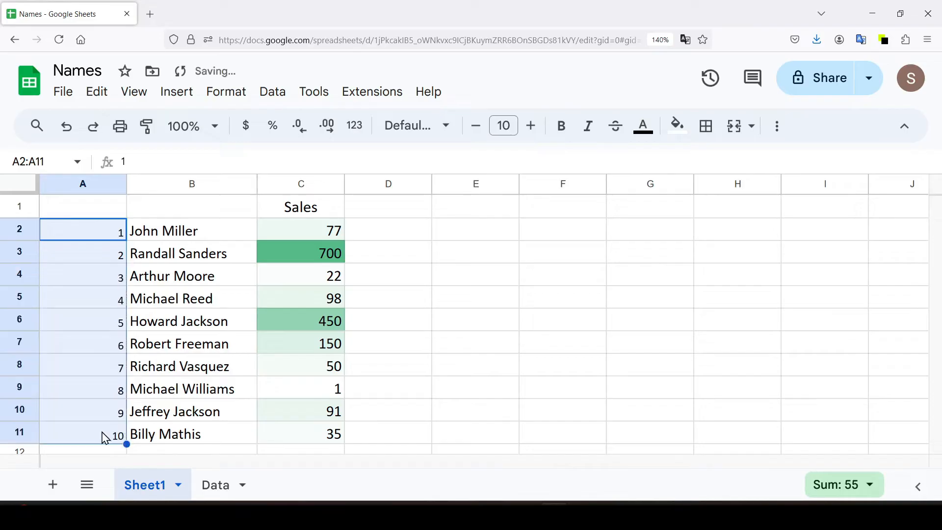
# Select cell A3 below the first row number in column A.
pyautogui.click(83, 253)
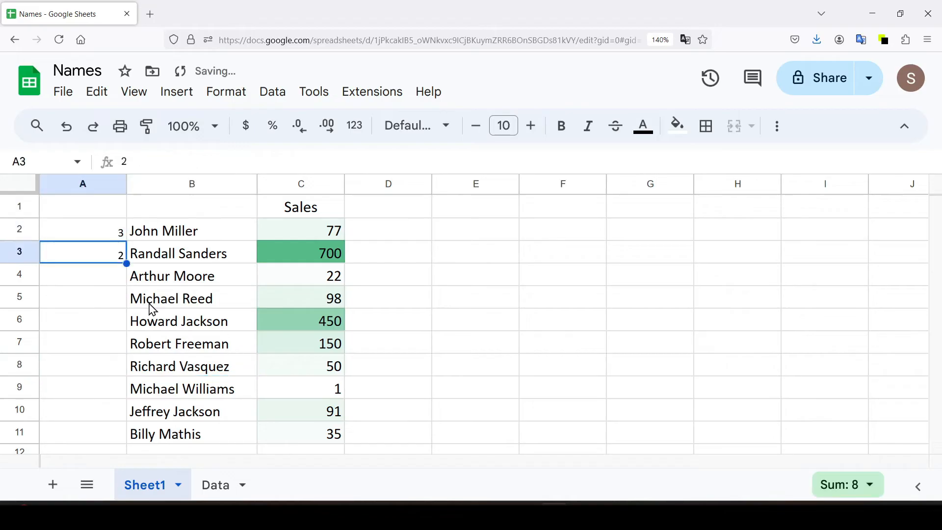
# Enter =ROW(A1) in A2 so John Miller's row displays 1.
pyautogui.click(83, 229)
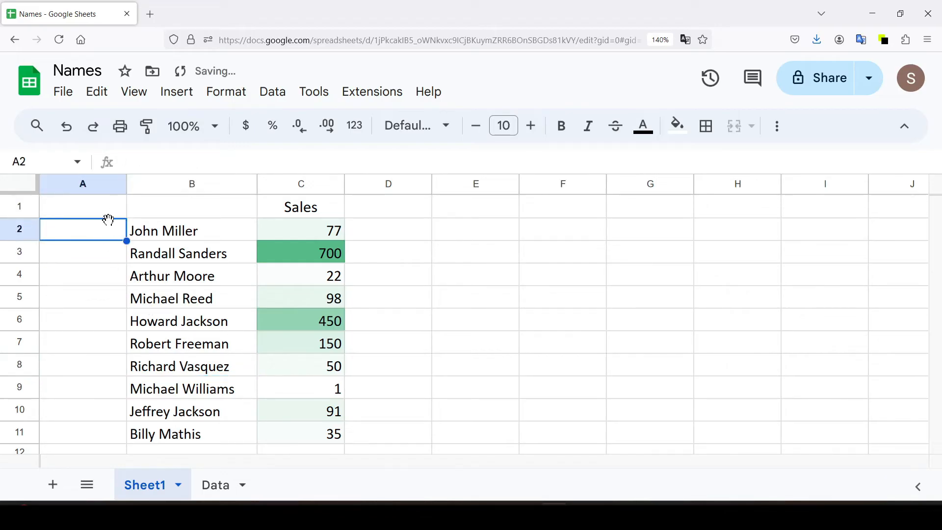
pyautogui.write('=ROW(')
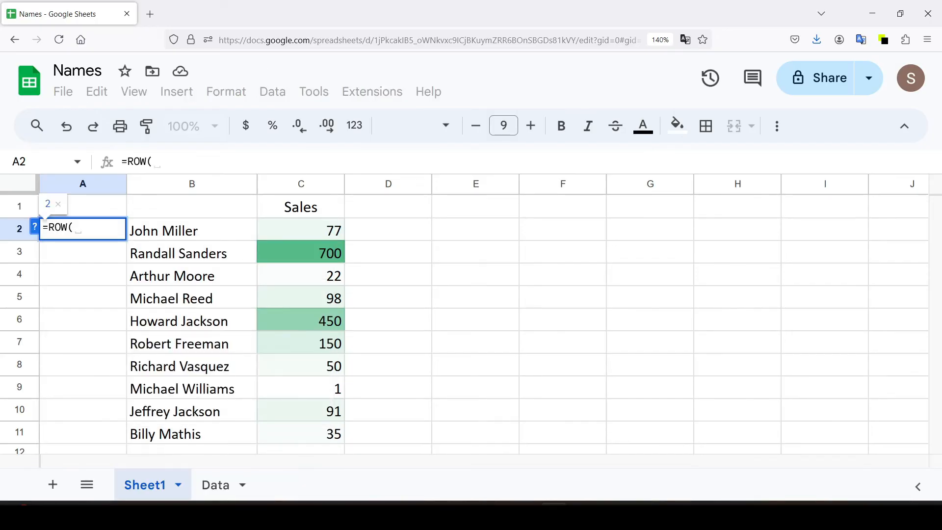
pyautogui.click(82, 206)
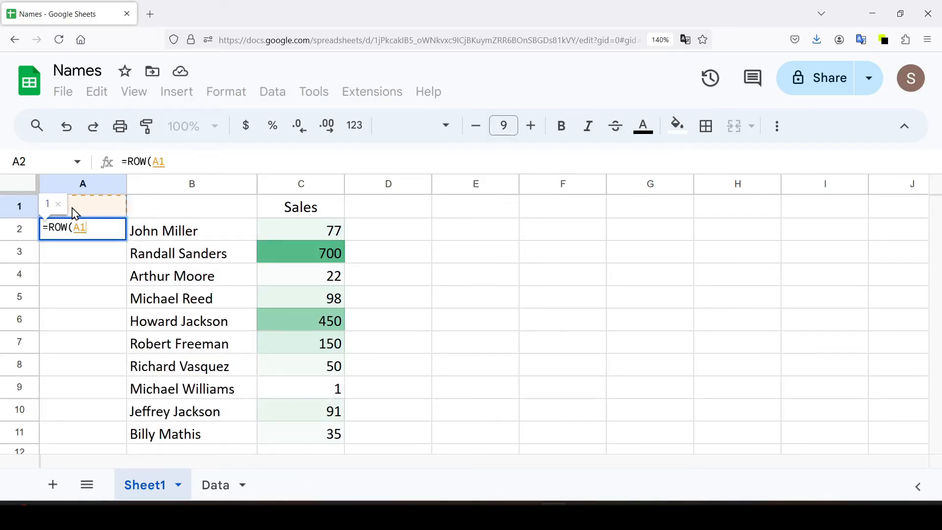
pyautogui.moveTo(91, 211)
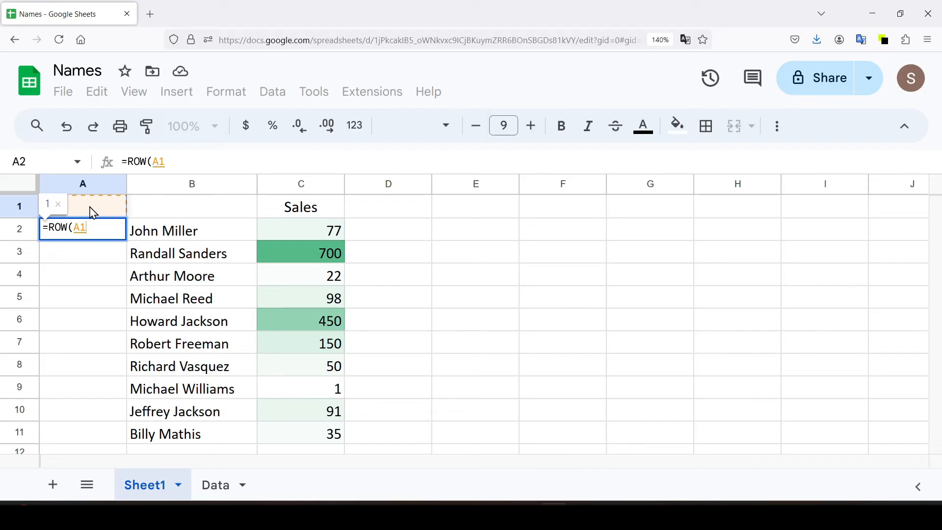
pyautogui.moveTo(105, 212)
pyautogui.write(')')
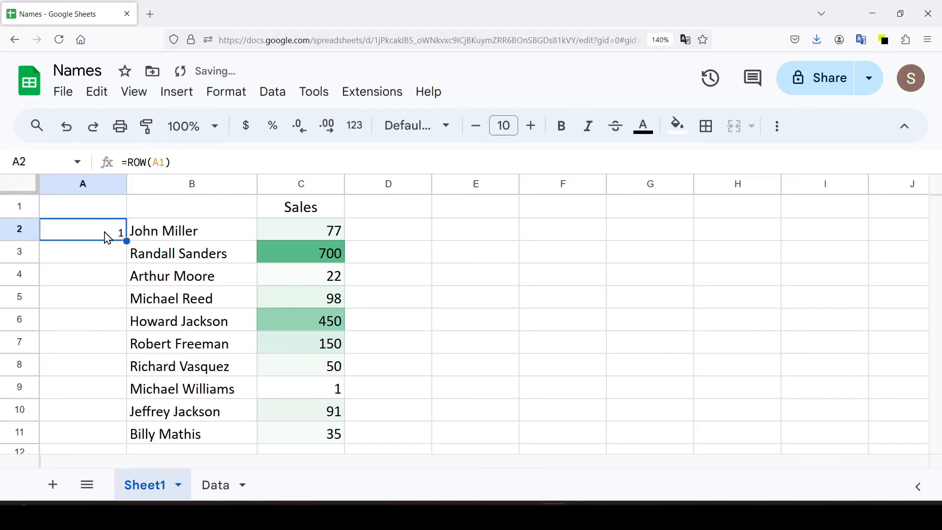
pyautogui.click(192, 206)
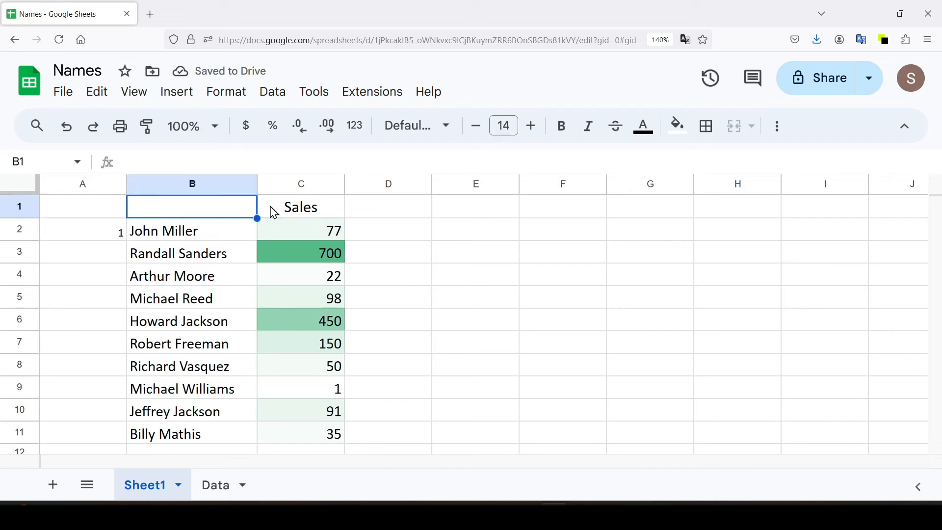
pyautogui.click(83, 230)
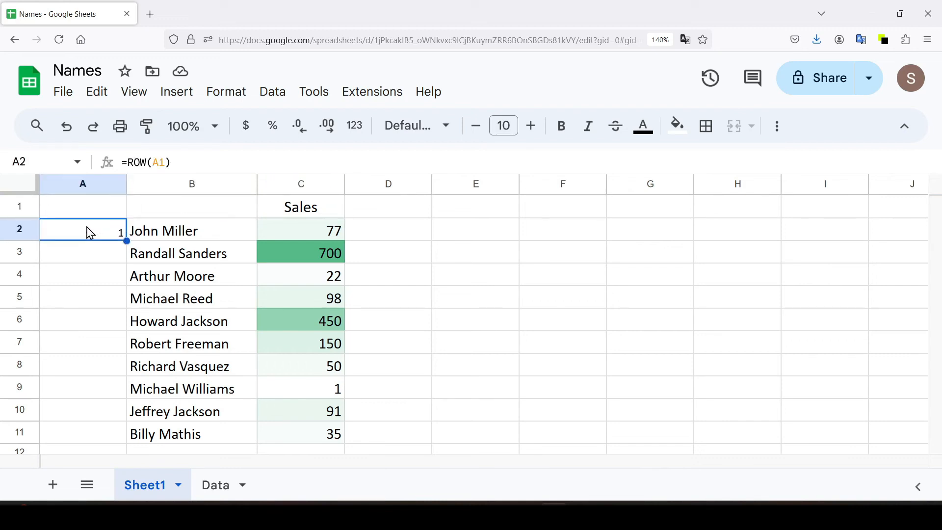
pyautogui.moveTo(127, 241)
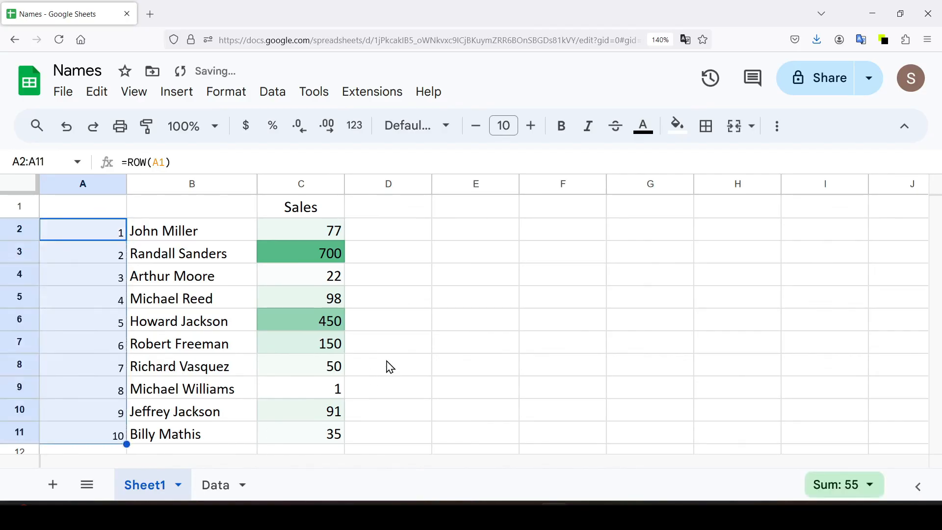
pyautogui.click(387, 366)
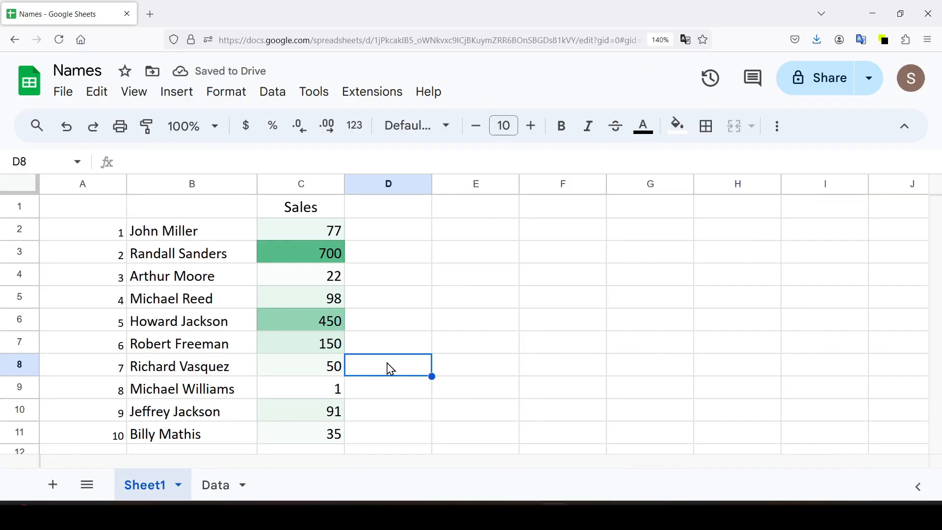